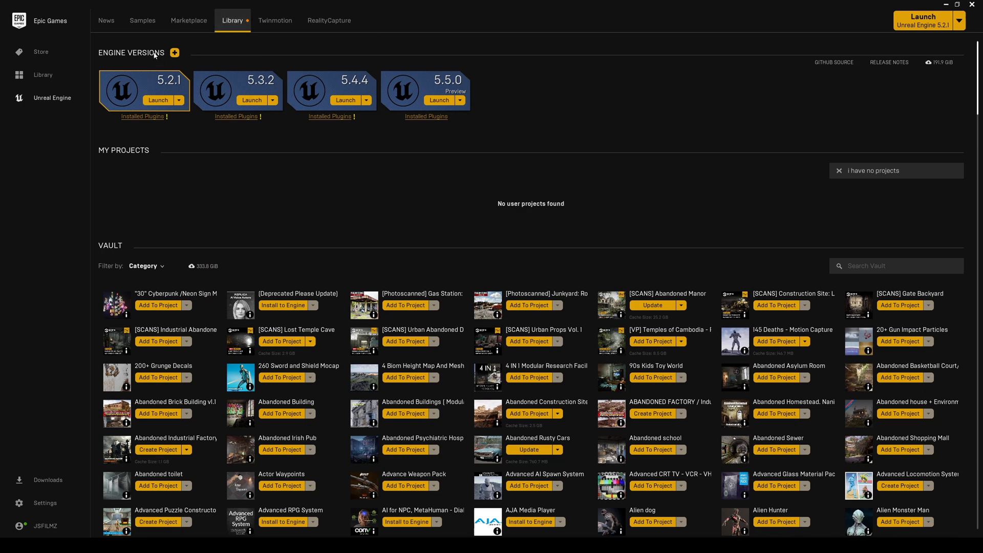
- Add an Unreal Engine 5.1.1 engine slot to the library and go to the Marketplace
left_click(174, 53)
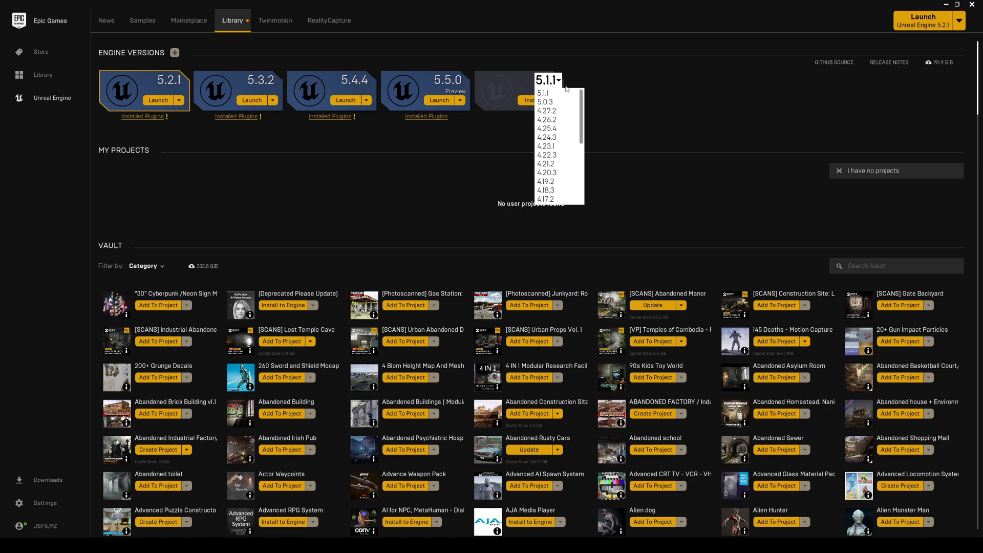
scroll("down", 3)
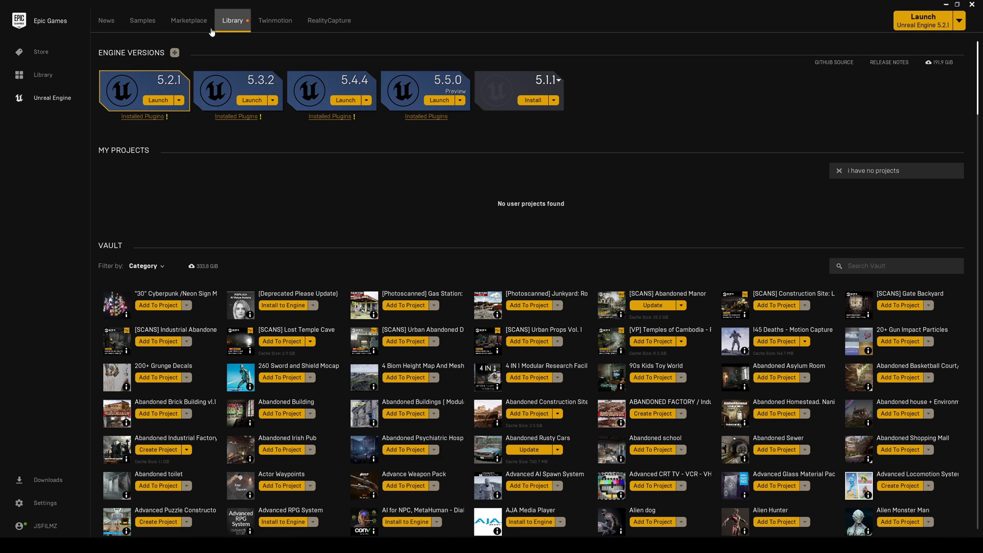
left_click(188, 20)
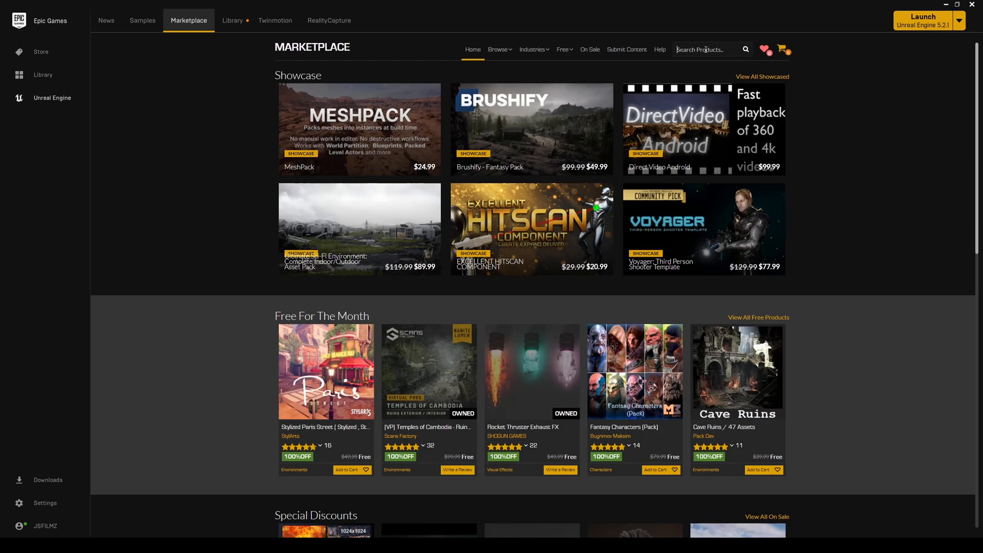
- Search the Marketplace for 'metah'
type("metah")
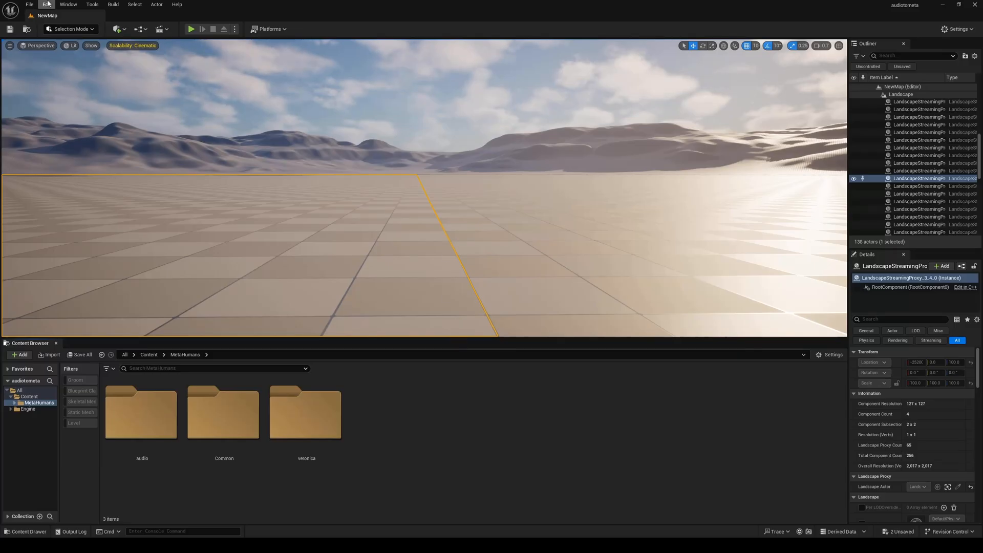
left_click(46, 5)
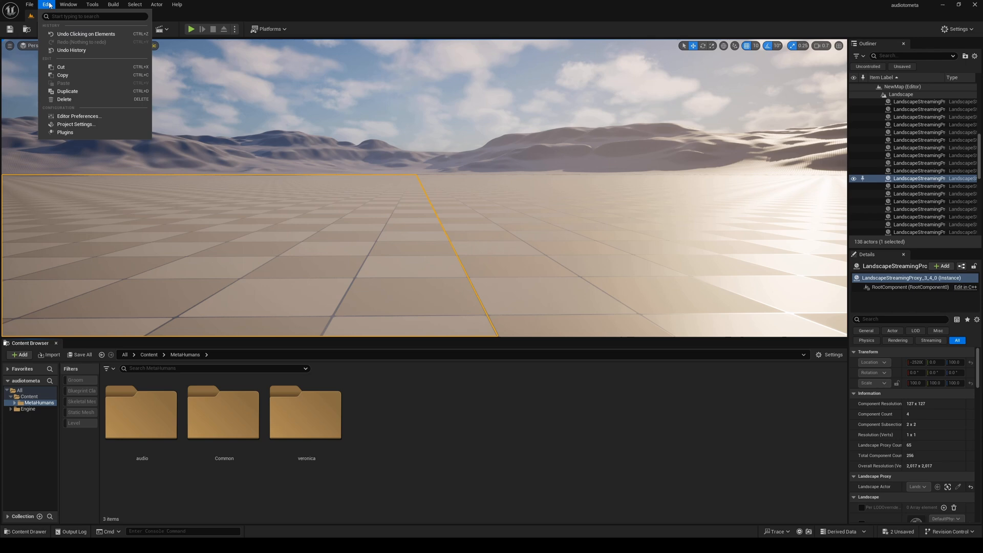
left_click(65, 132)
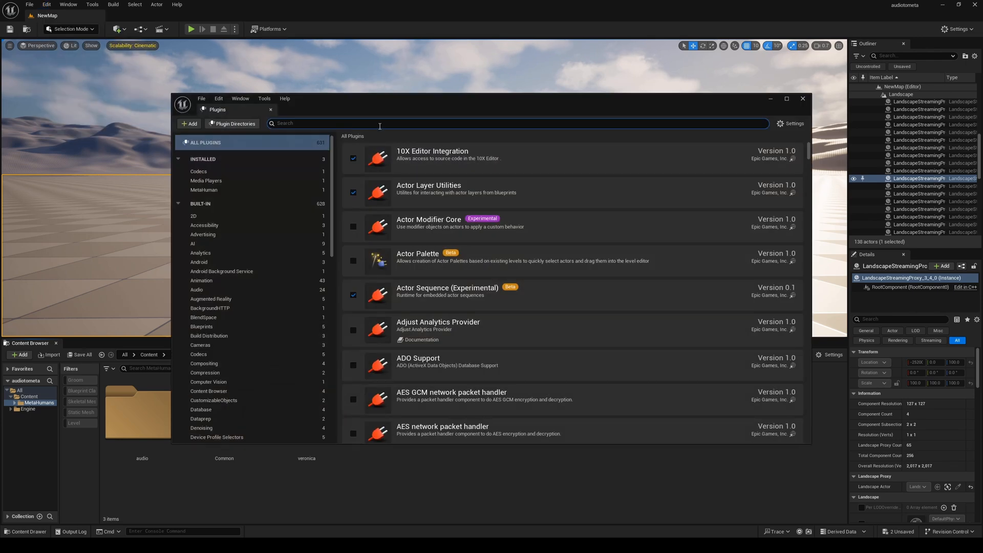
type("metahuman")
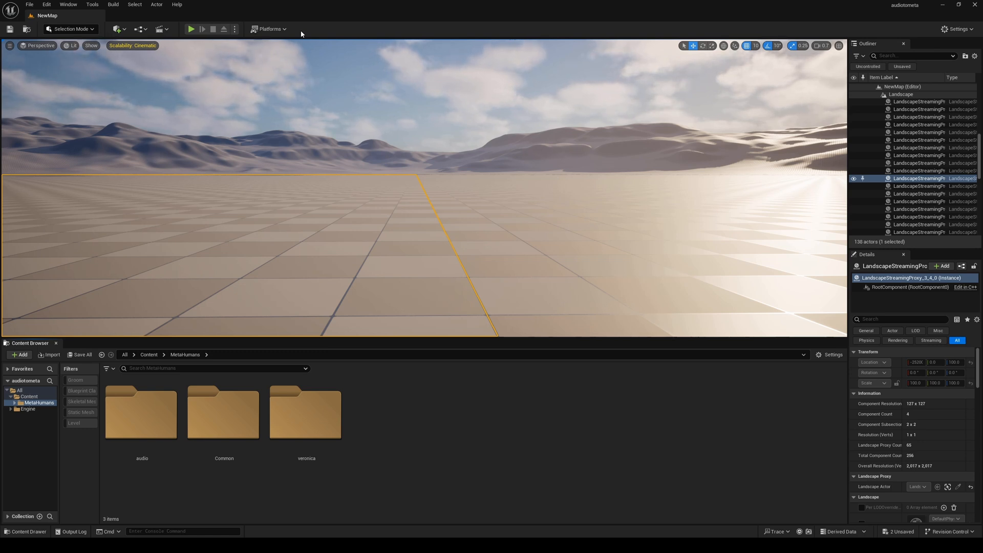
left_click(117, 28)
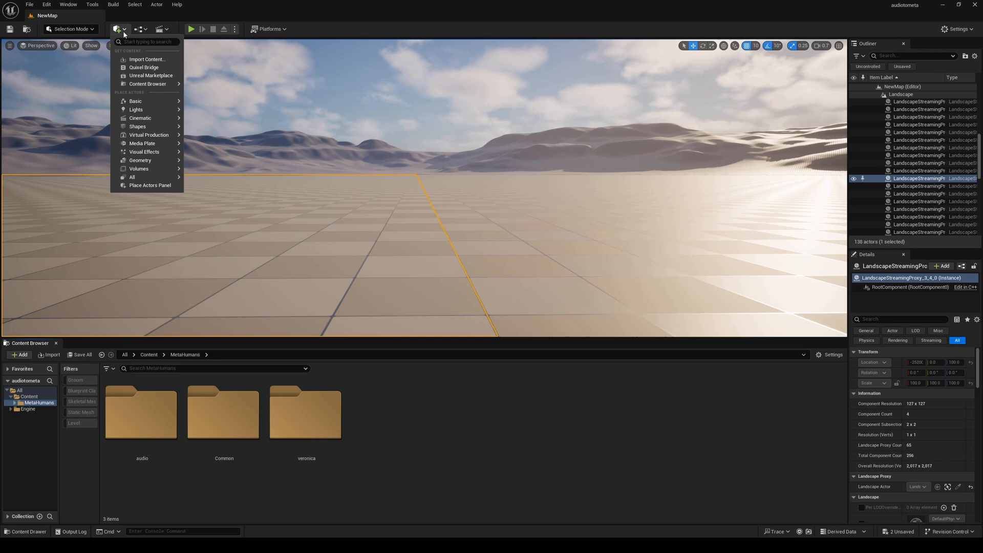
left_click(143, 67)
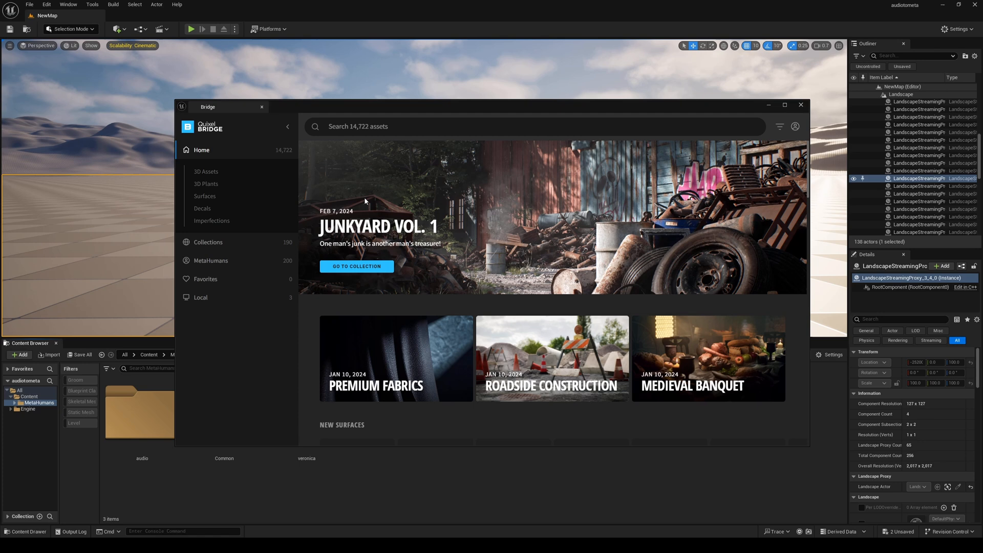
left_click(211, 186)
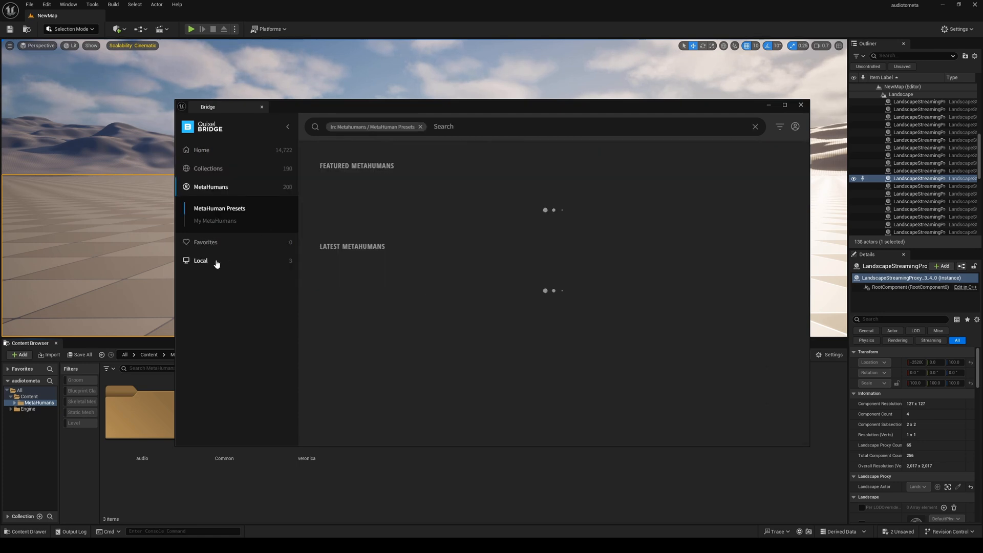
left_click(215, 220)
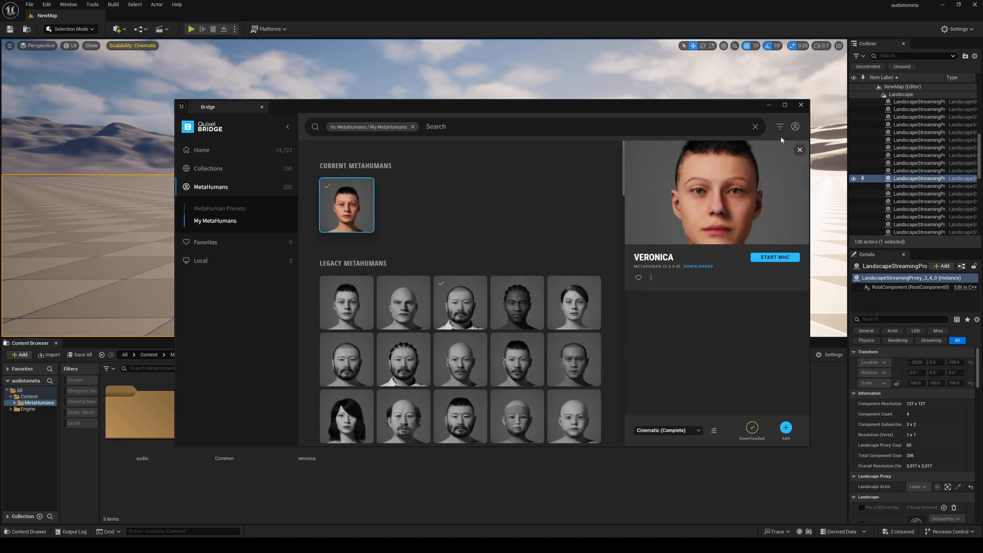
mouse_move(768, 104)
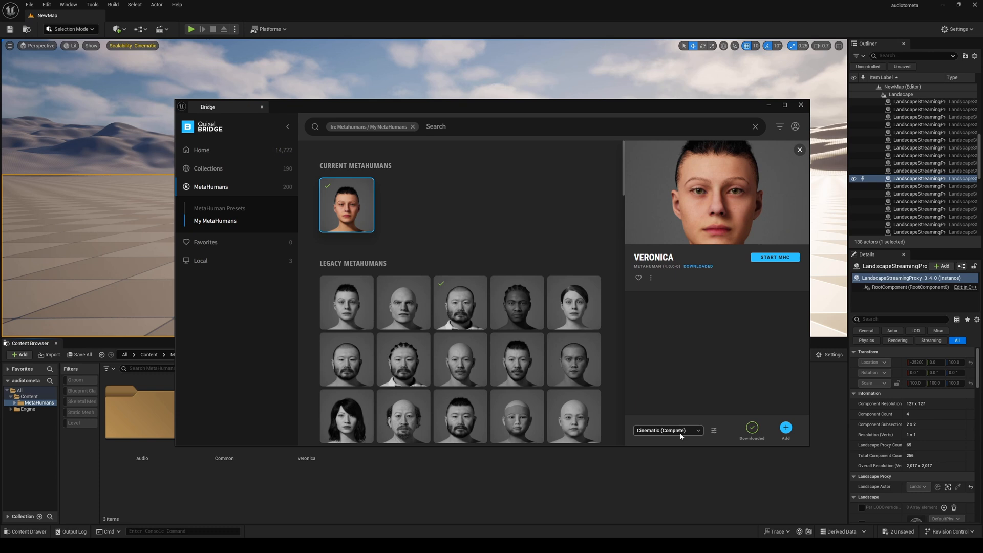
left_click(667, 430)
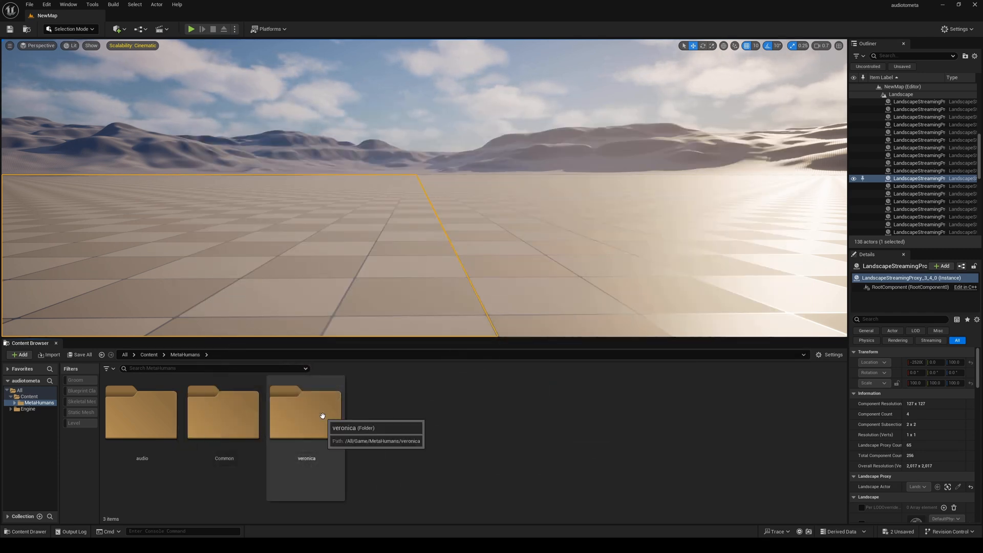
- Peek into veronica, then add a MetaHuman Performance named jaevoice in Content
double_click(306, 413)
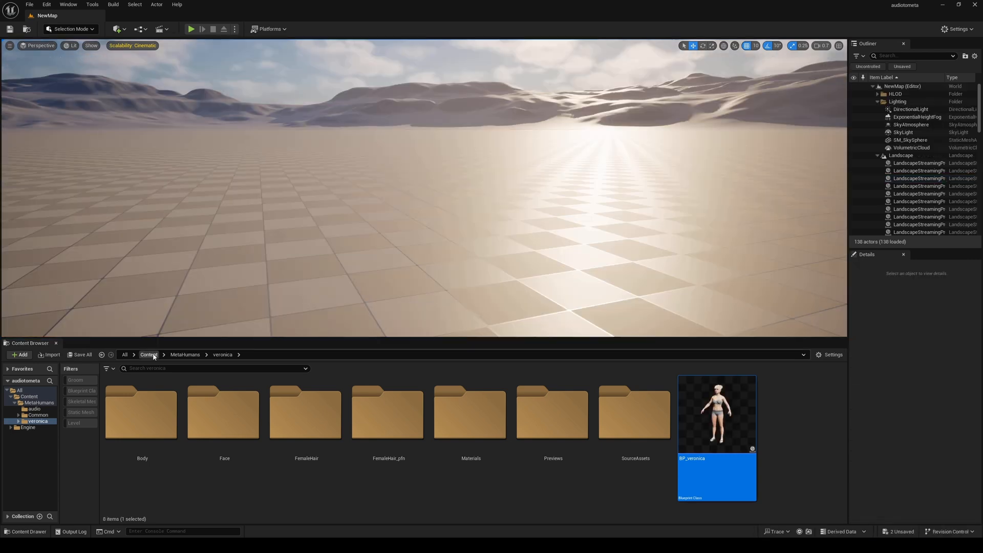
left_click(149, 355)
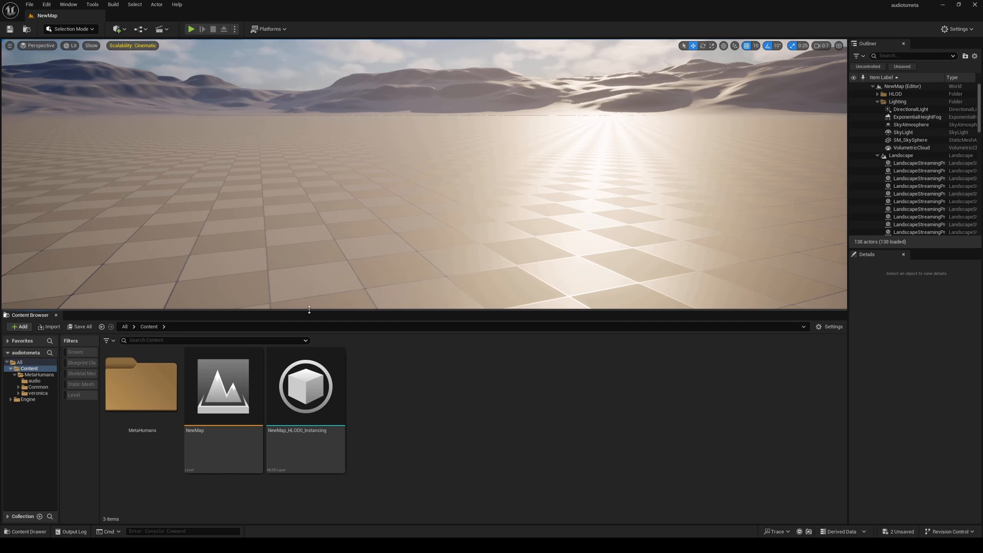
mouse_move(453, 435)
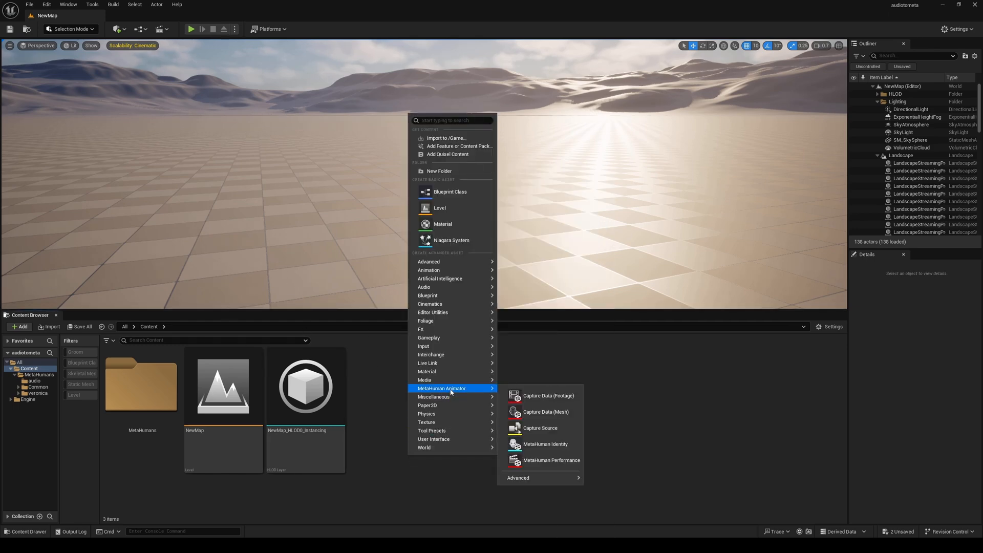
left_click(550, 459)
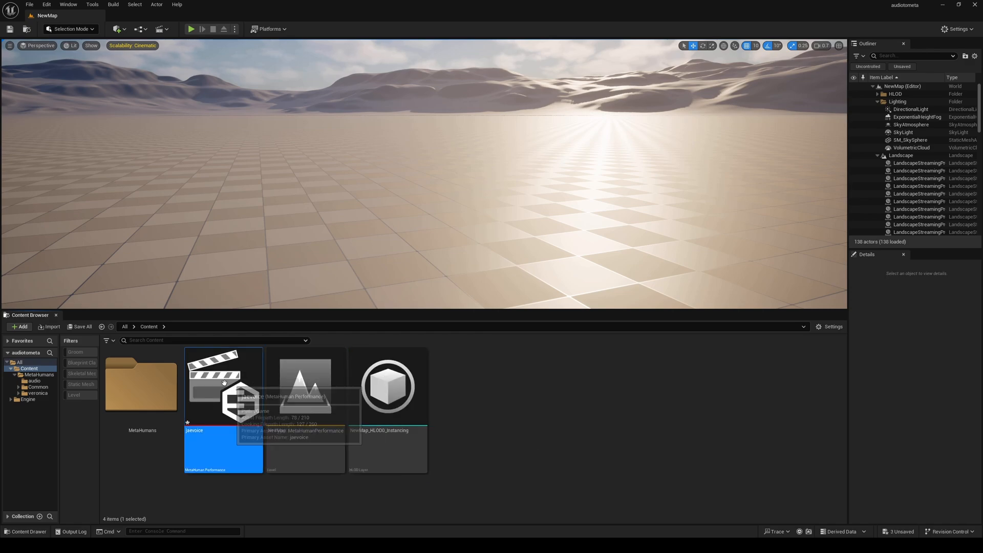
- Set jaevoice's Input Type to Audio and assign the jaevoice Sound Wave
double_click(223, 386)
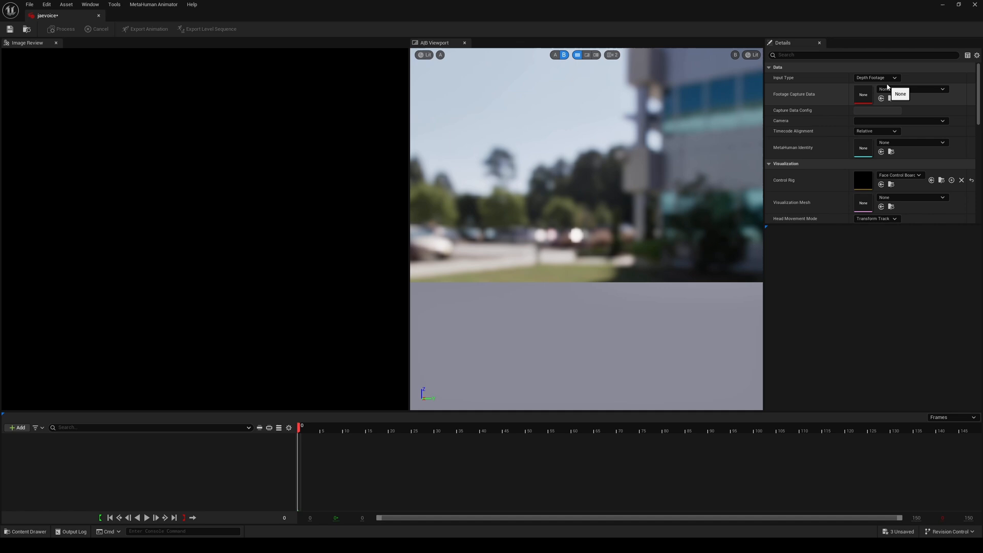
left_click(876, 77)
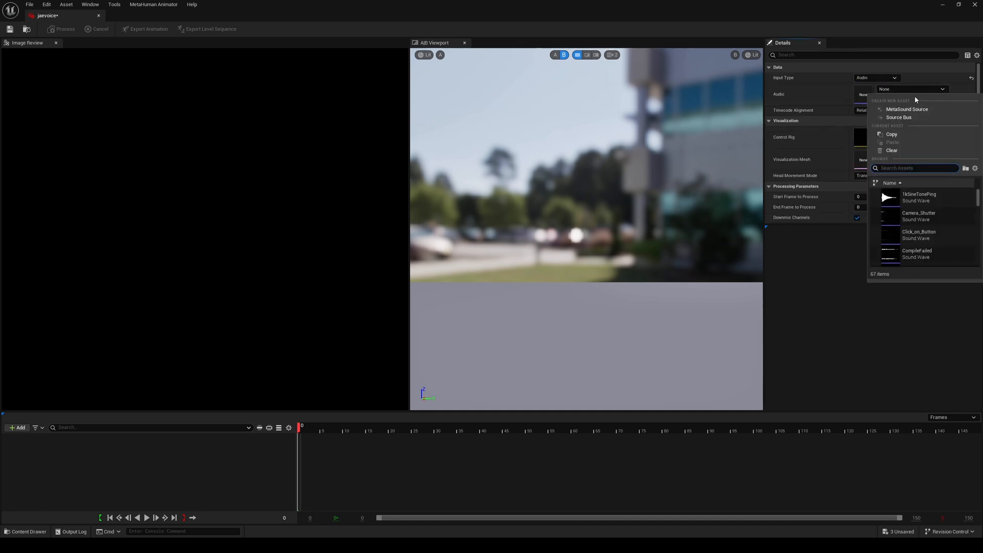
type("jae")
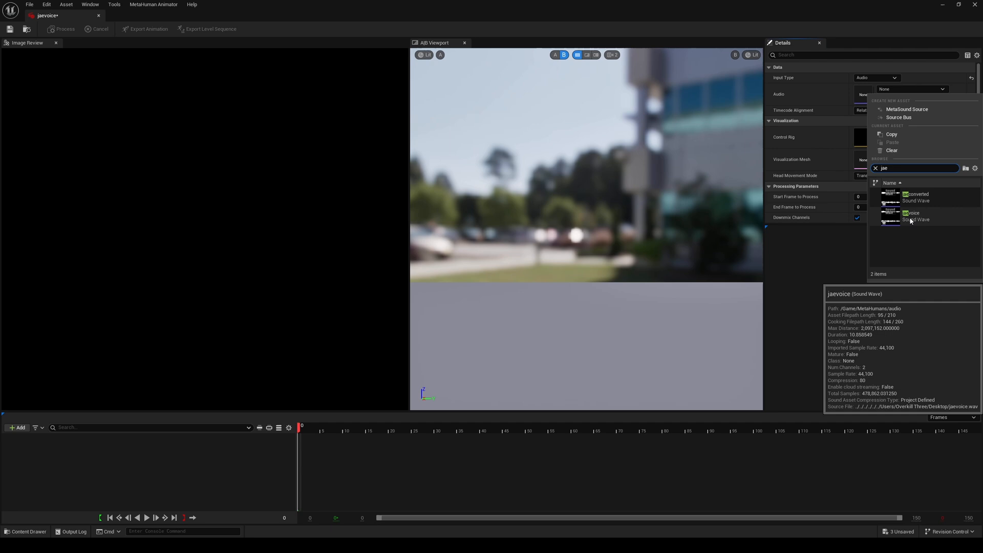
mouse_move(890, 216)
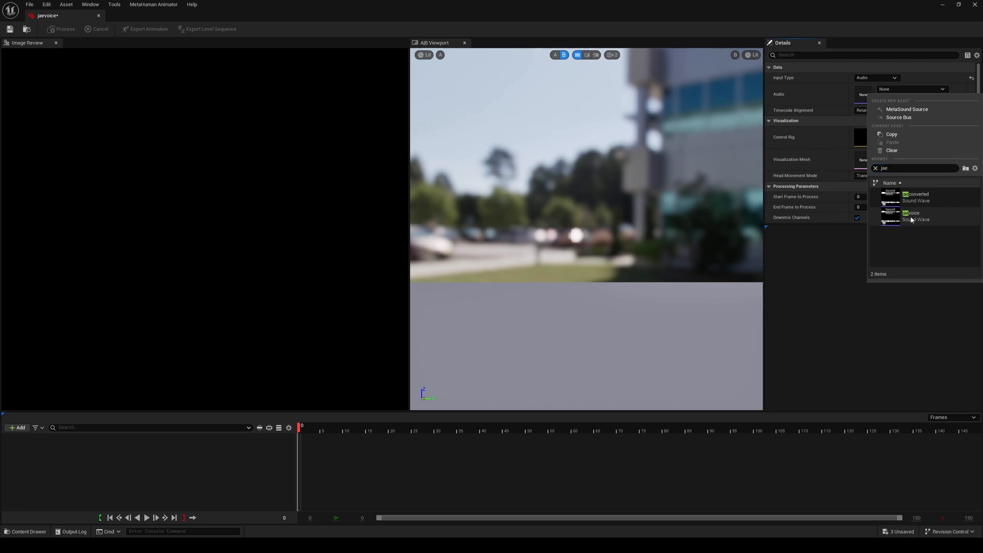
left_click(911, 215)
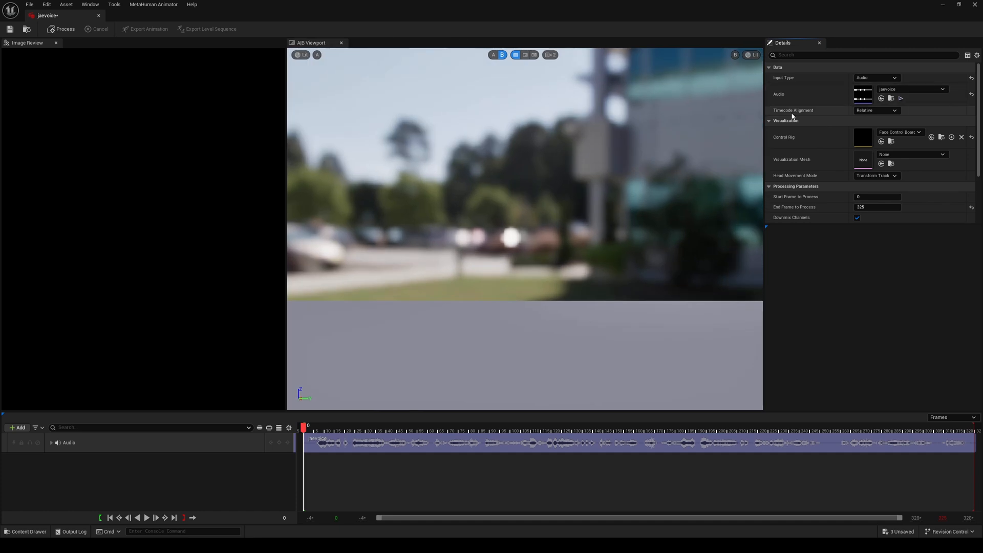
mouse_move(827, 136)
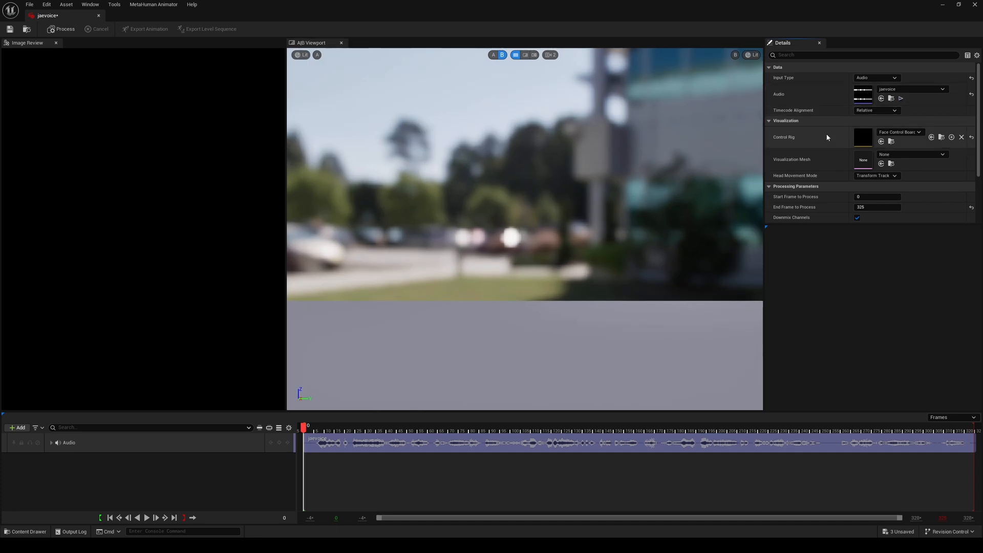
- Use Face_ControlBoard_CtrlRig and veronica_FaceMesh, accepting the audio track prompt
left_click(897, 132)
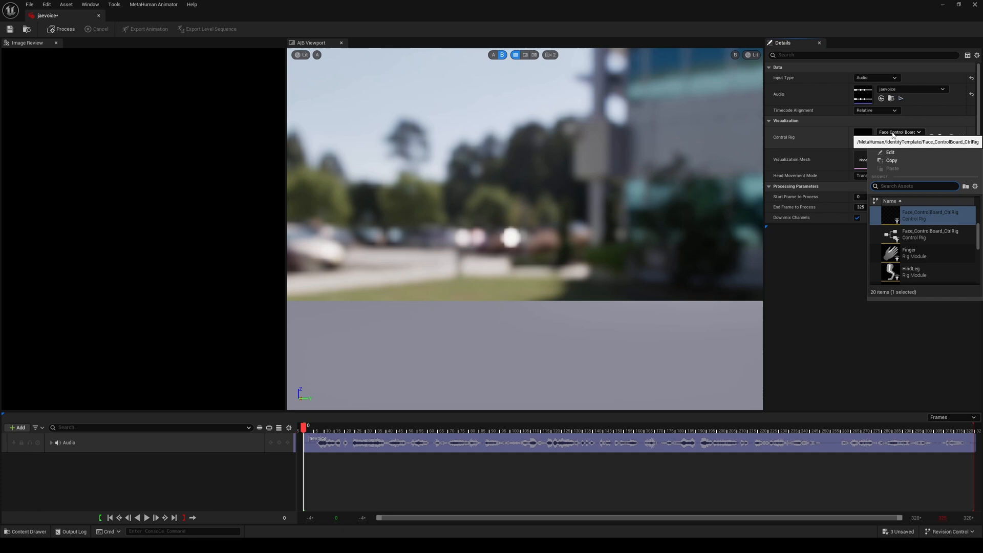
type("face con")
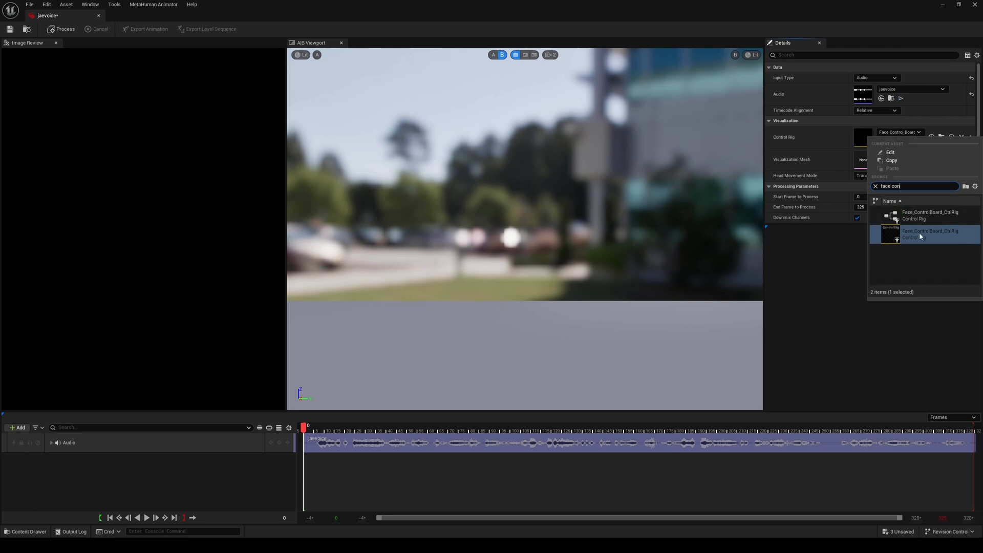
mouse_move(919, 233)
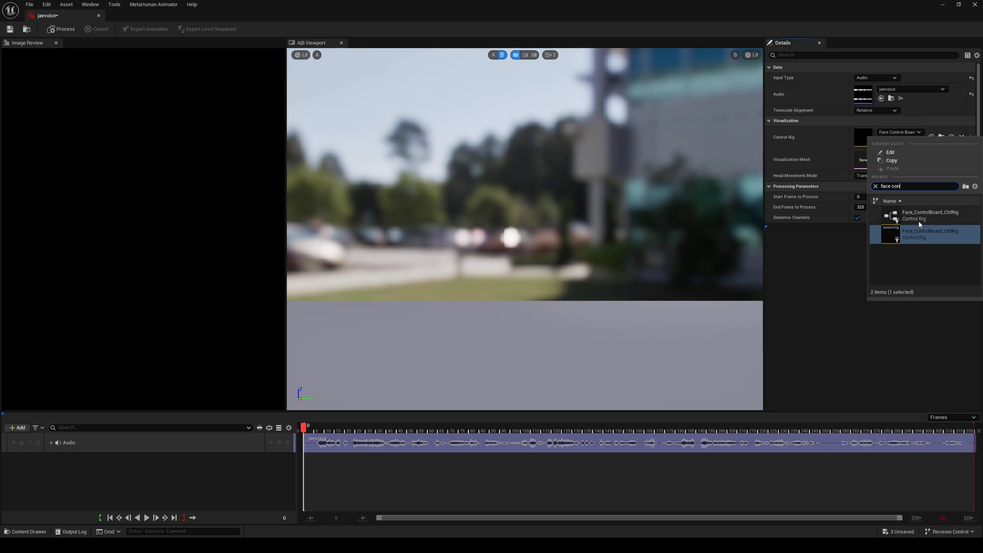
mouse_move(919, 234)
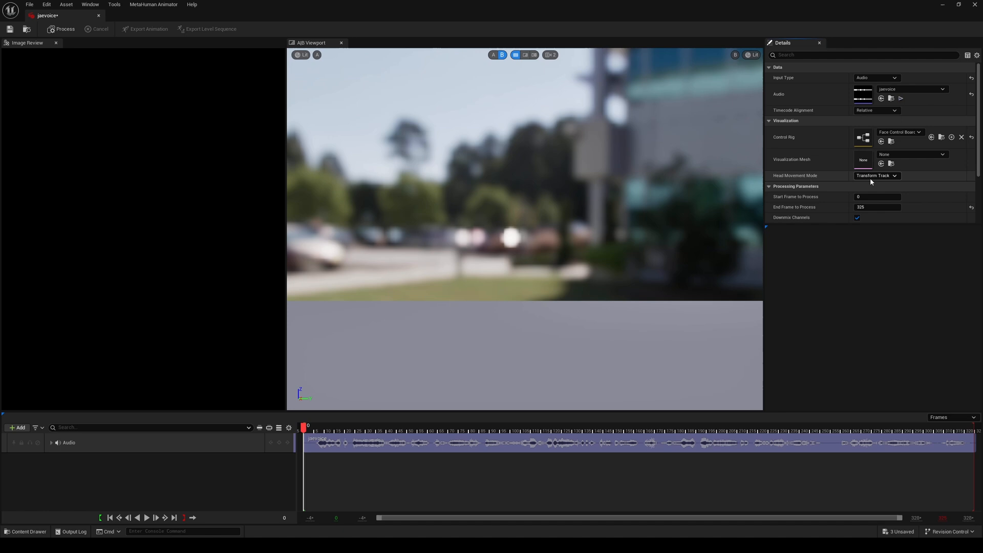
mouse_move(913, 173)
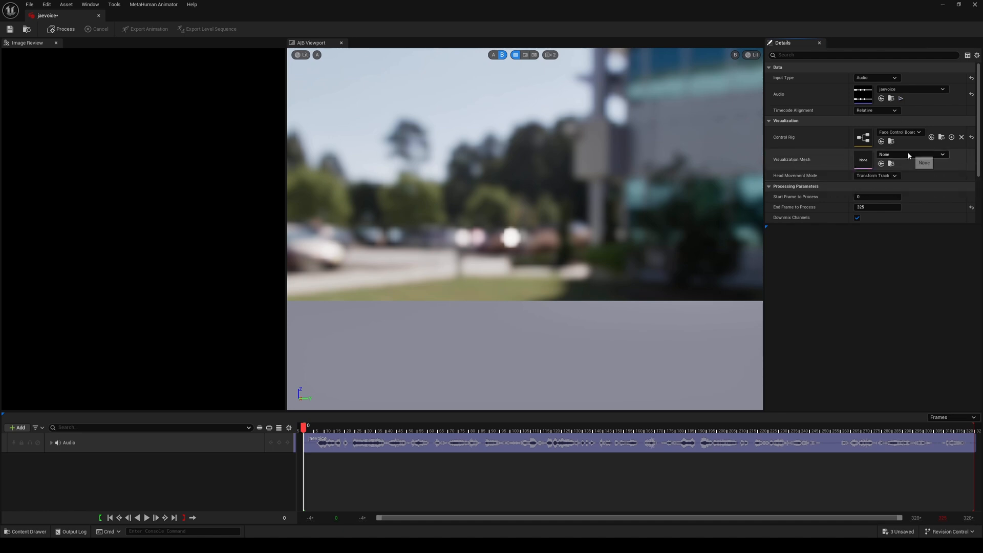
left_click(942, 155)
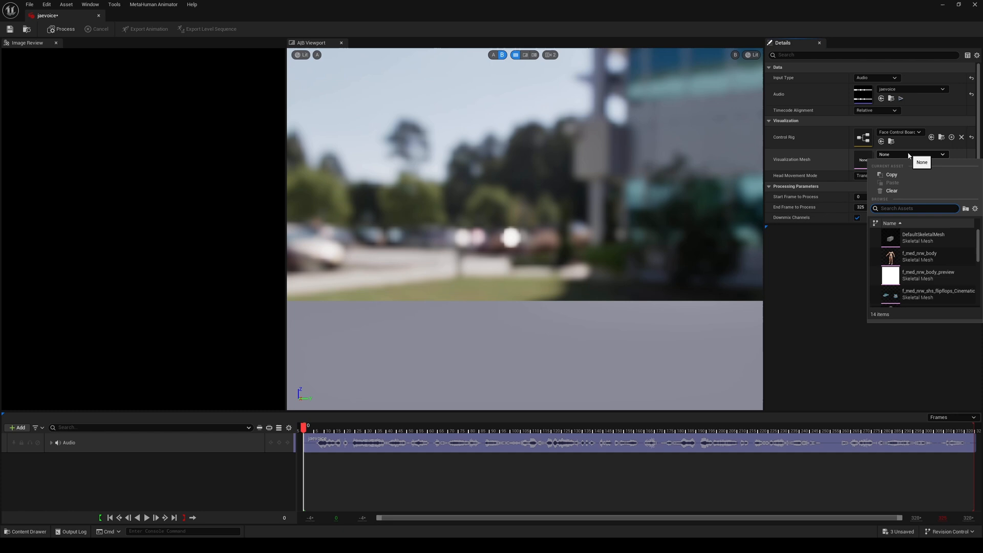
type("ver")
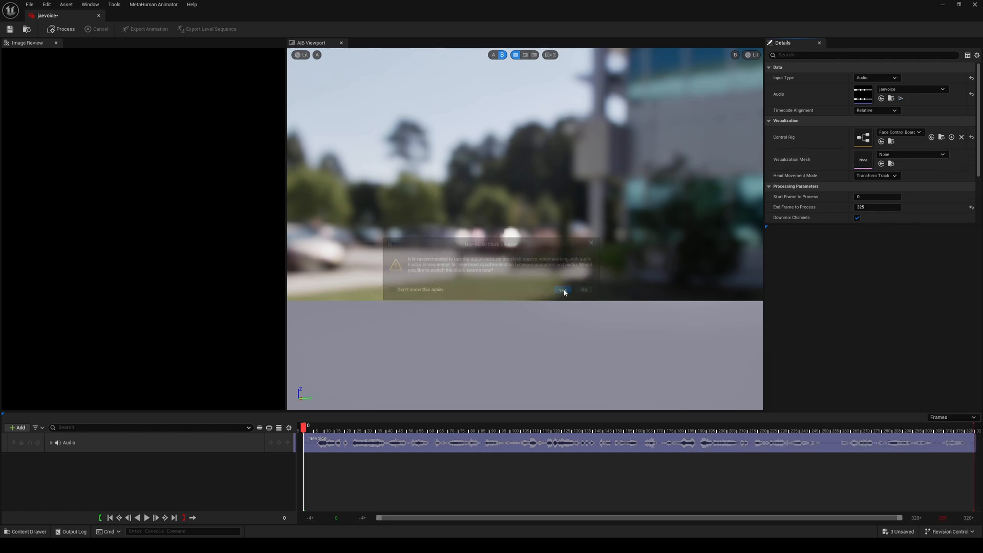
left_click(562, 290)
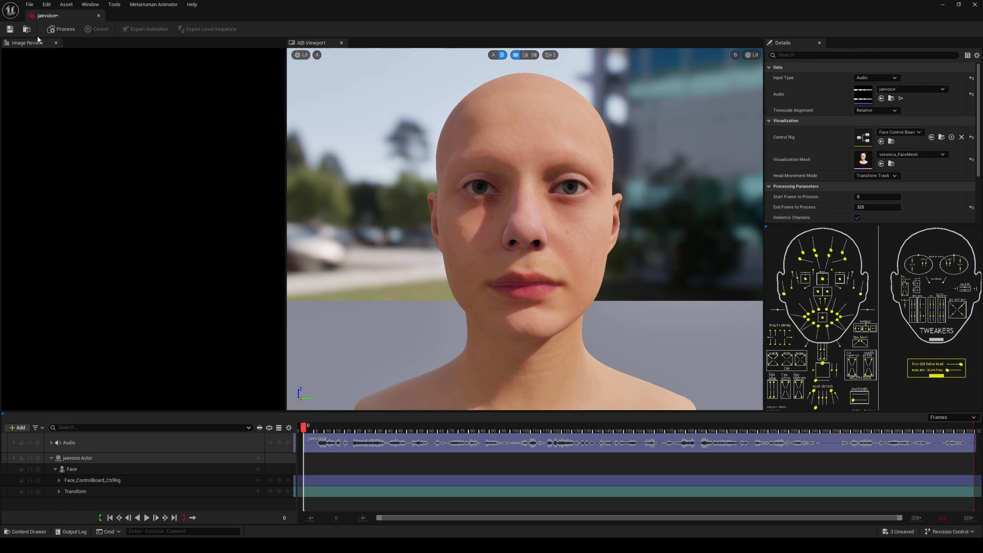
- Process the jaevoice audio, then play and pause Veronica's lip-sync animation
left_click(64, 28)
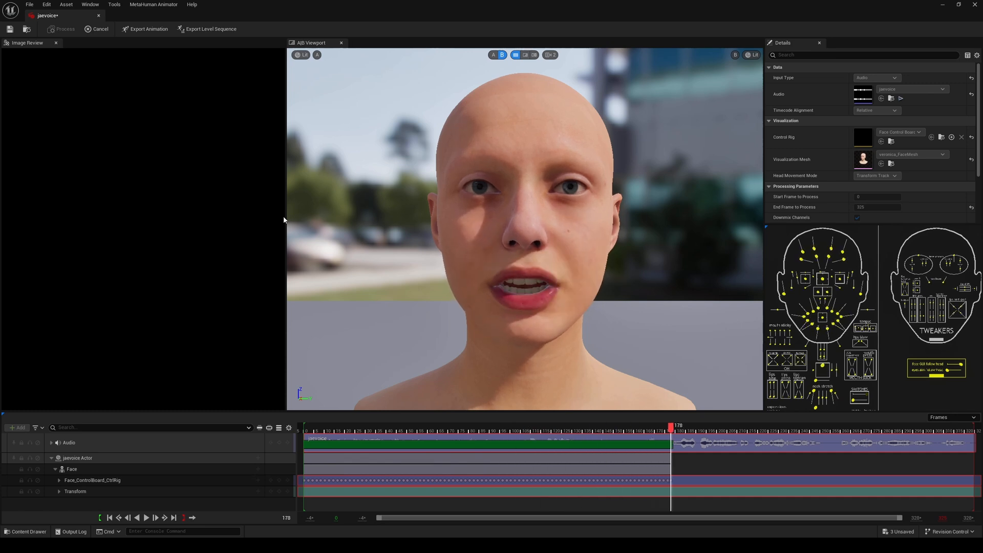
left_click(671, 425)
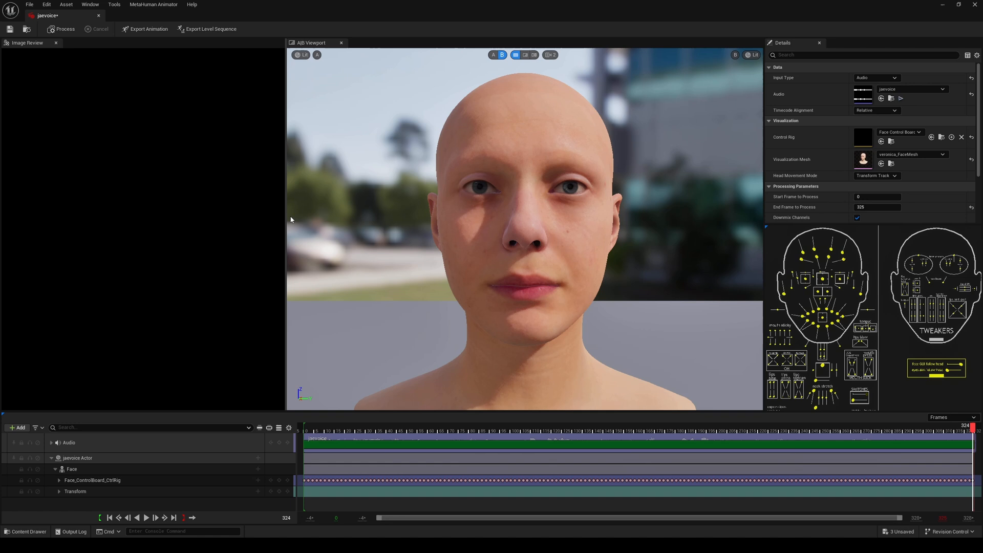
mouse_move(152, 512)
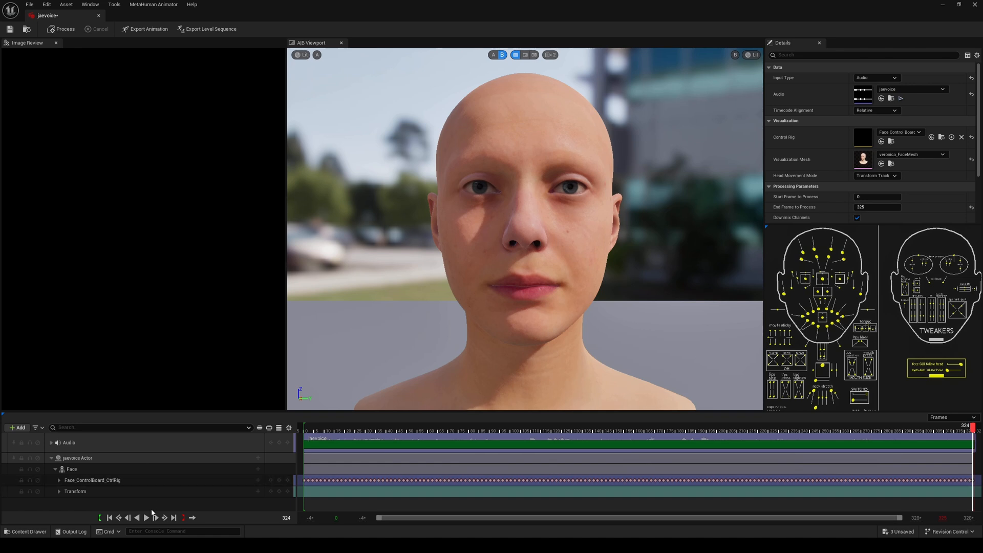
left_click(145, 517)
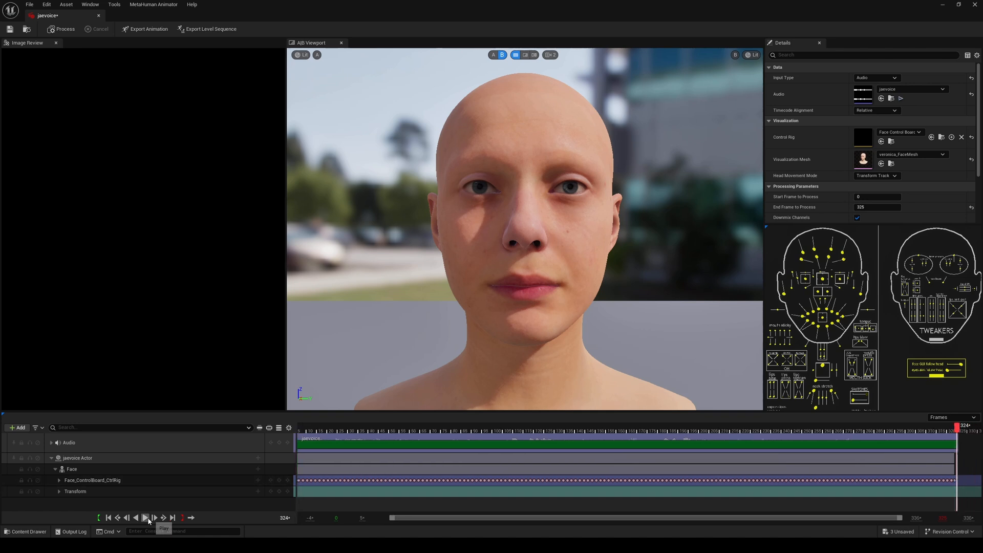
left_click(145, 517)
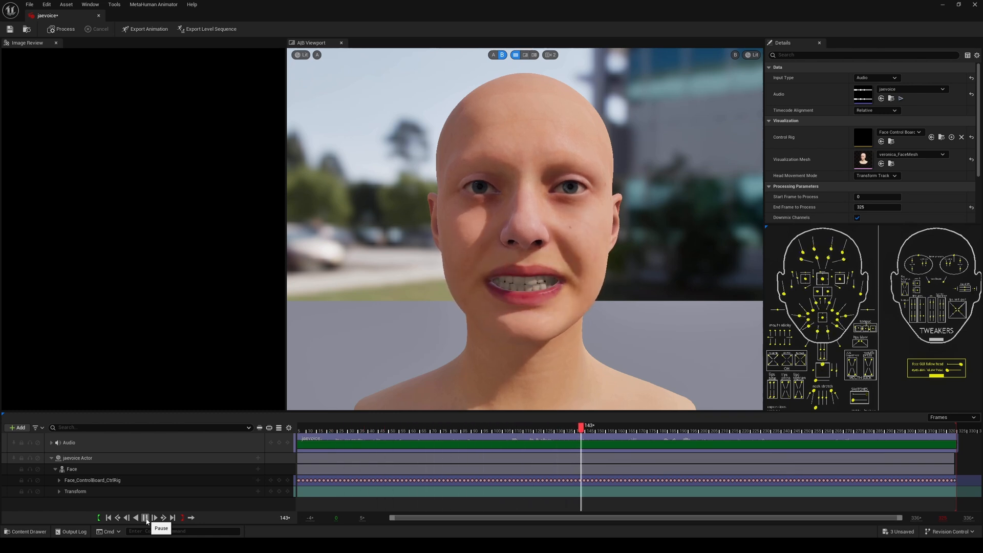
left_click(144, 518)
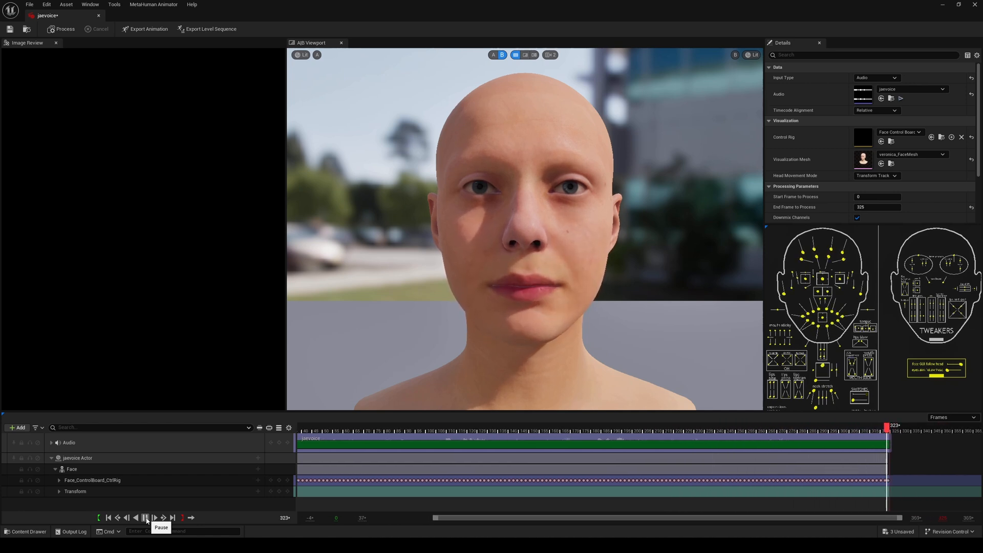
left_click(145, 518)
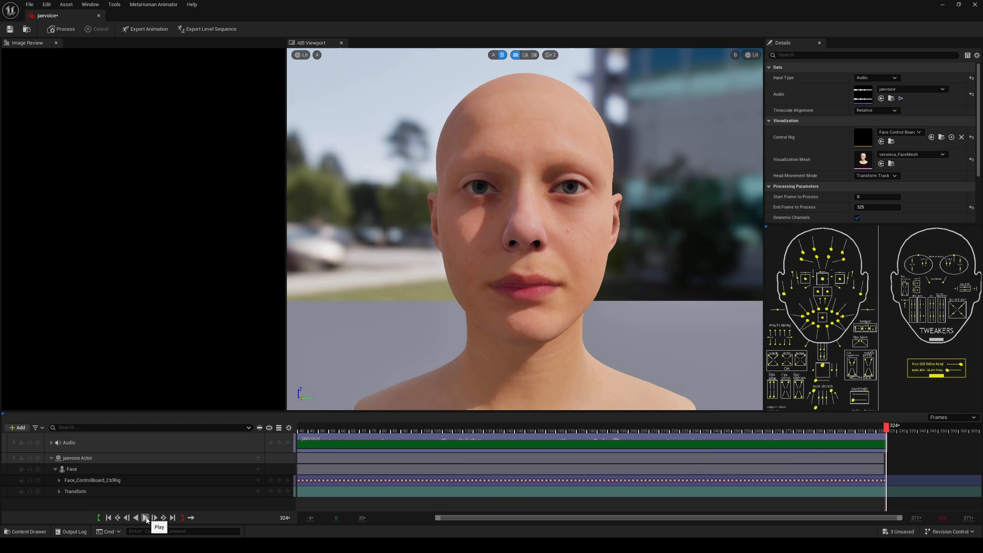
left_click(148, 29)
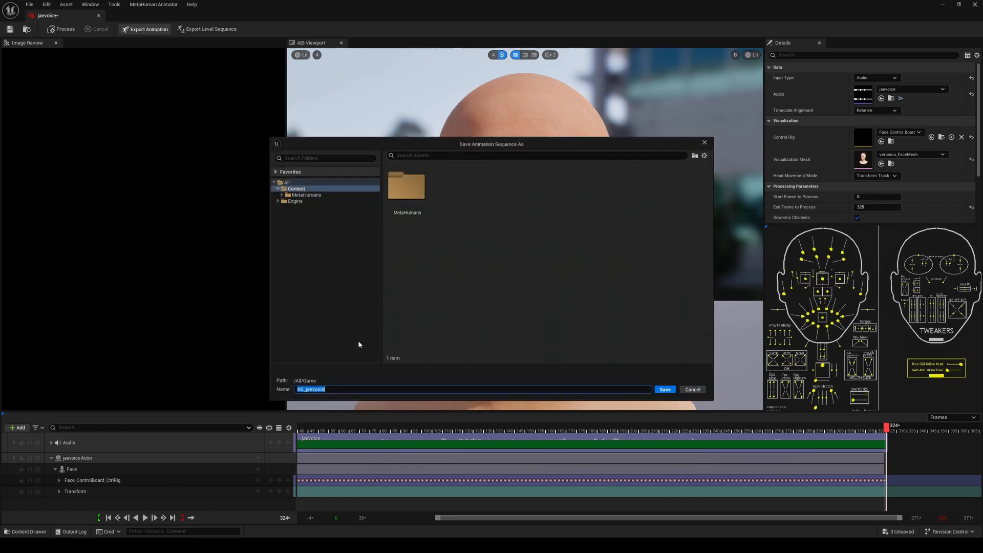
- Save the animation sequence under its default name and create it
left_click(664, 389)
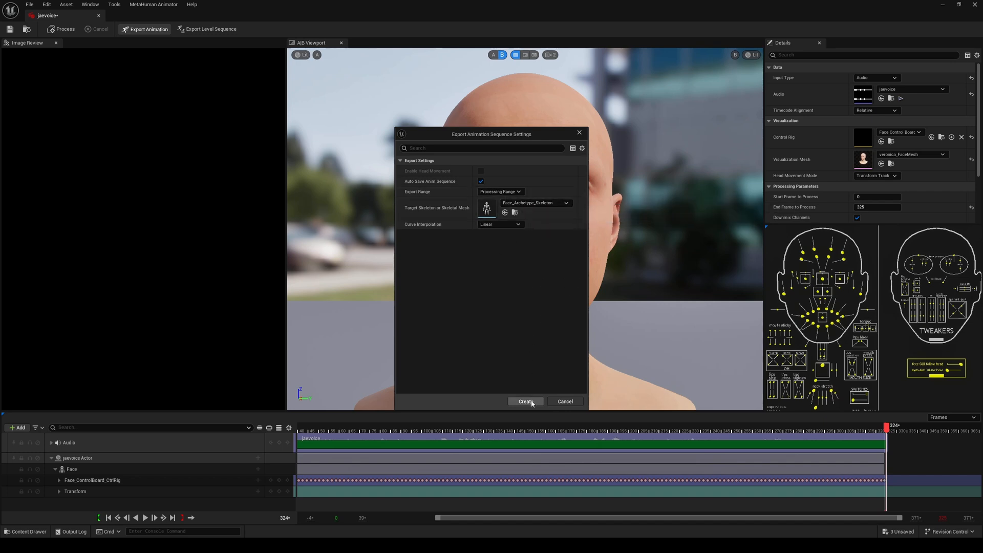
left_click(525, 401)
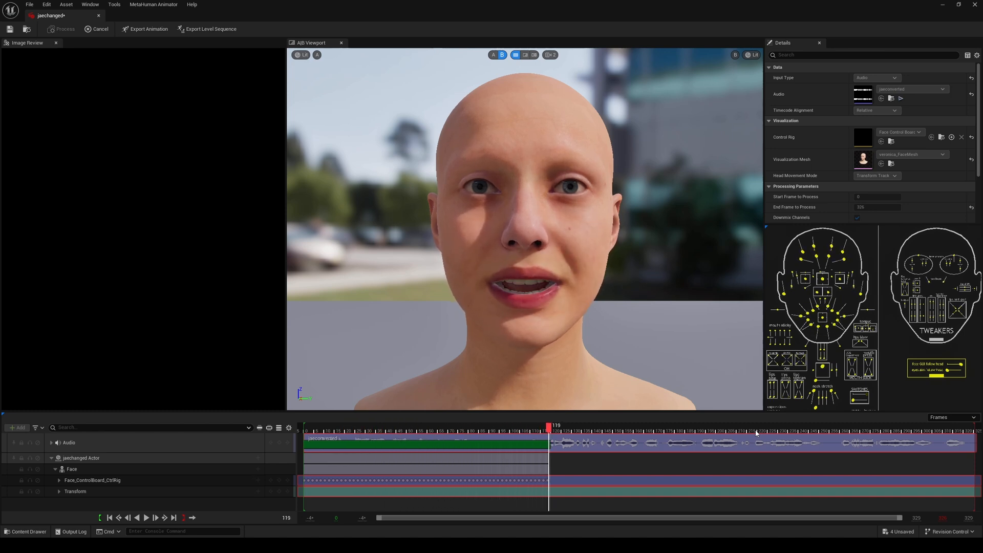
- Play Veronica's jaechanged lip-sync animation through to the end, then stop
left_click_drag(548, 425, 740, 426)
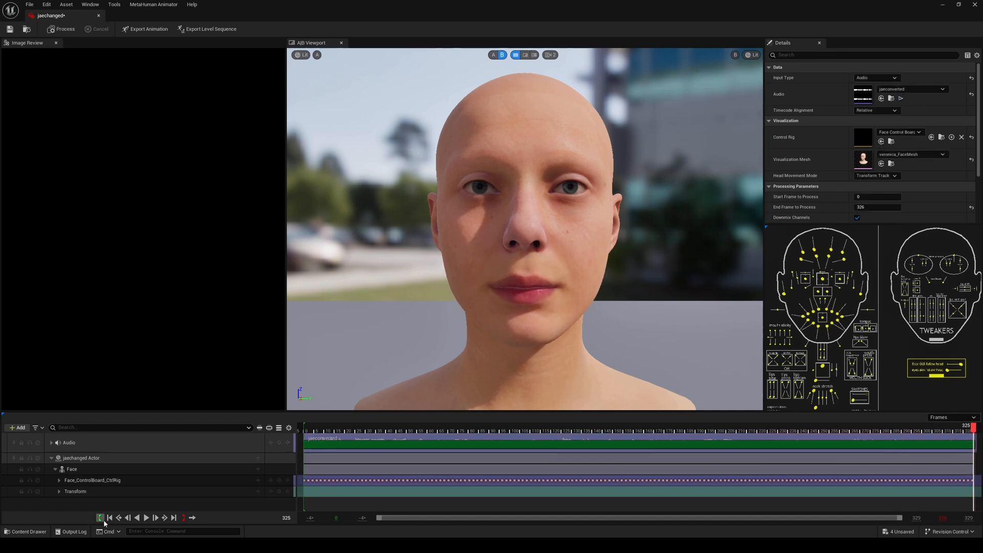
left_click(146, 517)
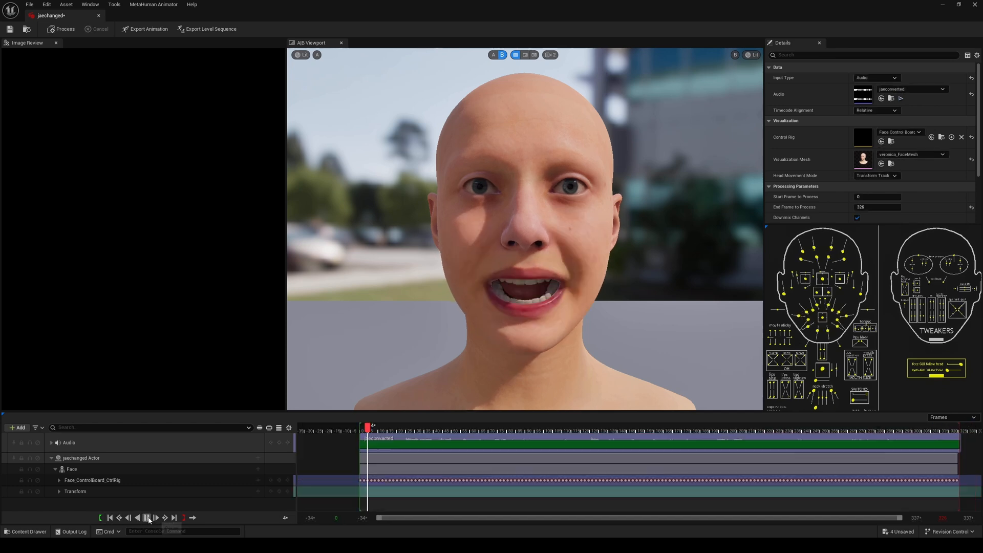
left_click(147, 517)
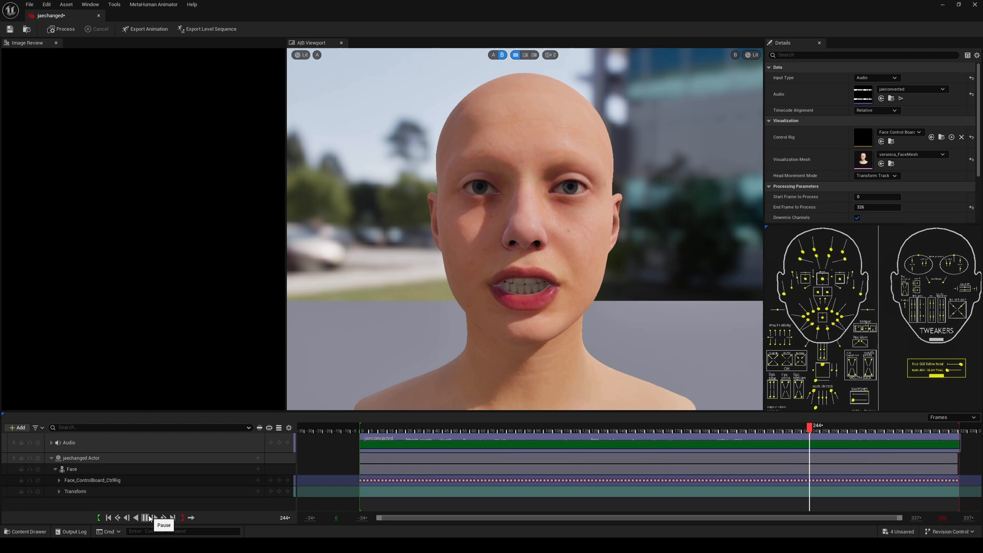
left_click(145, 518)
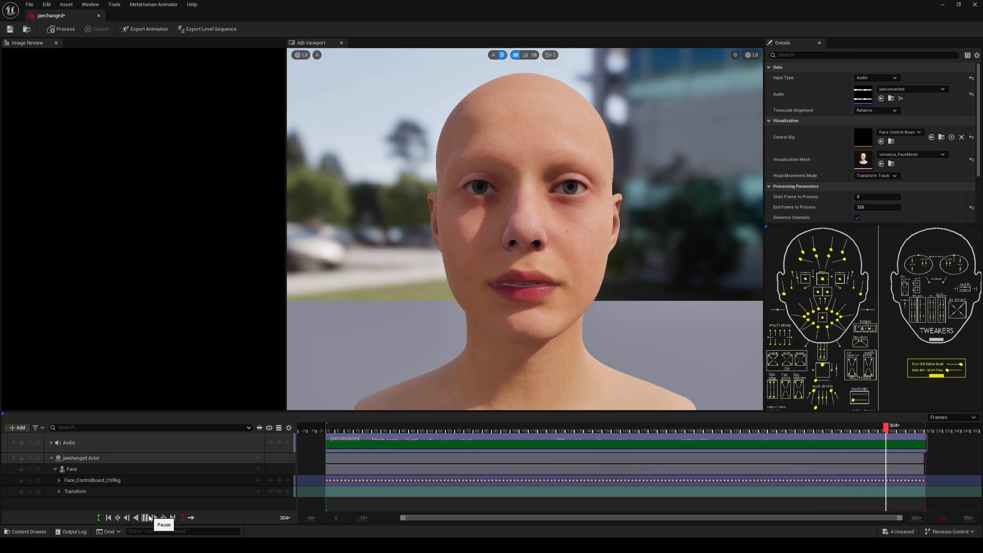
left_click(146, 518)
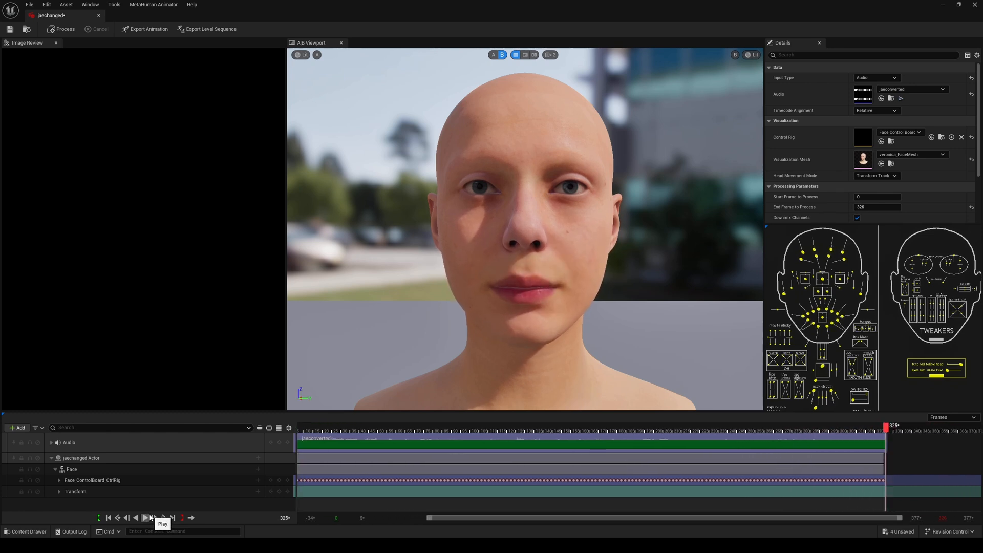